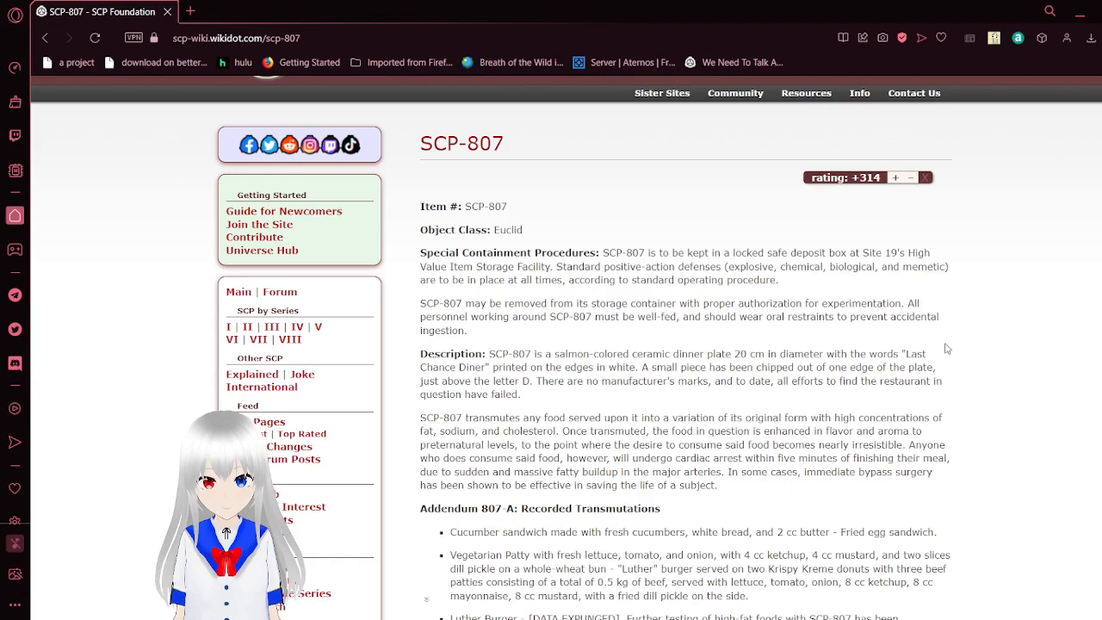
pyautogui.scroll(-3)
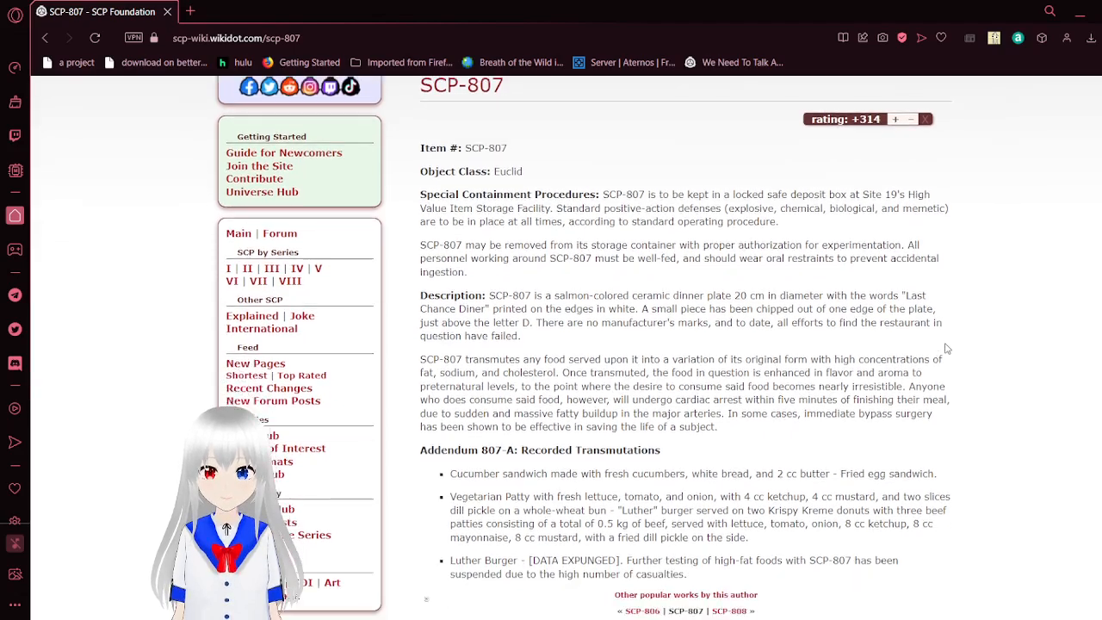
pyautogui.scroll(-3)
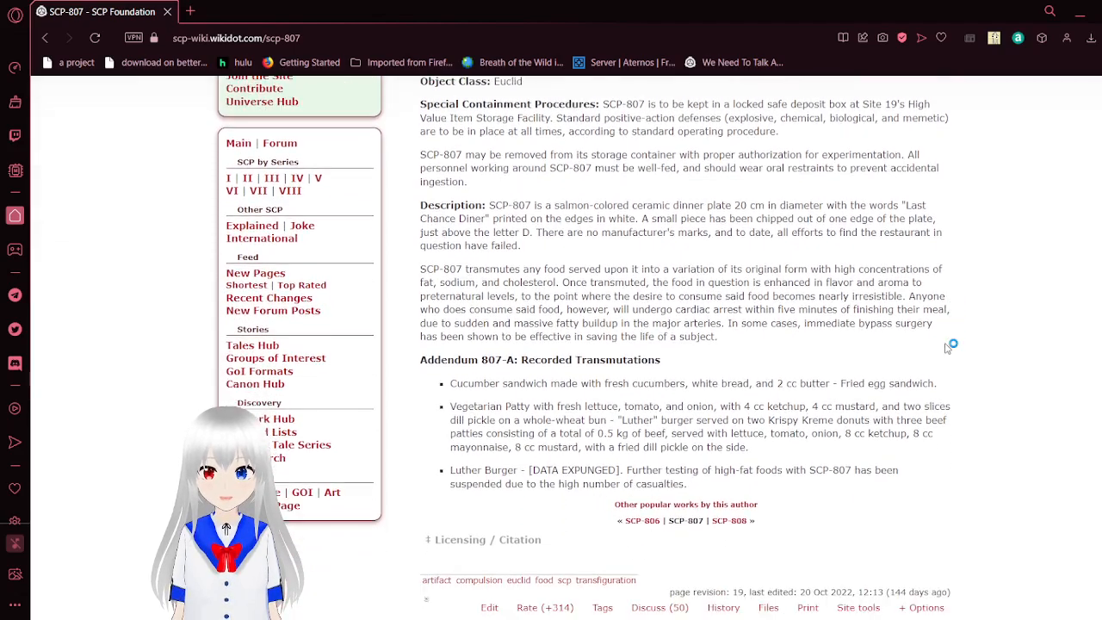
pyautogui.scroll(-3)
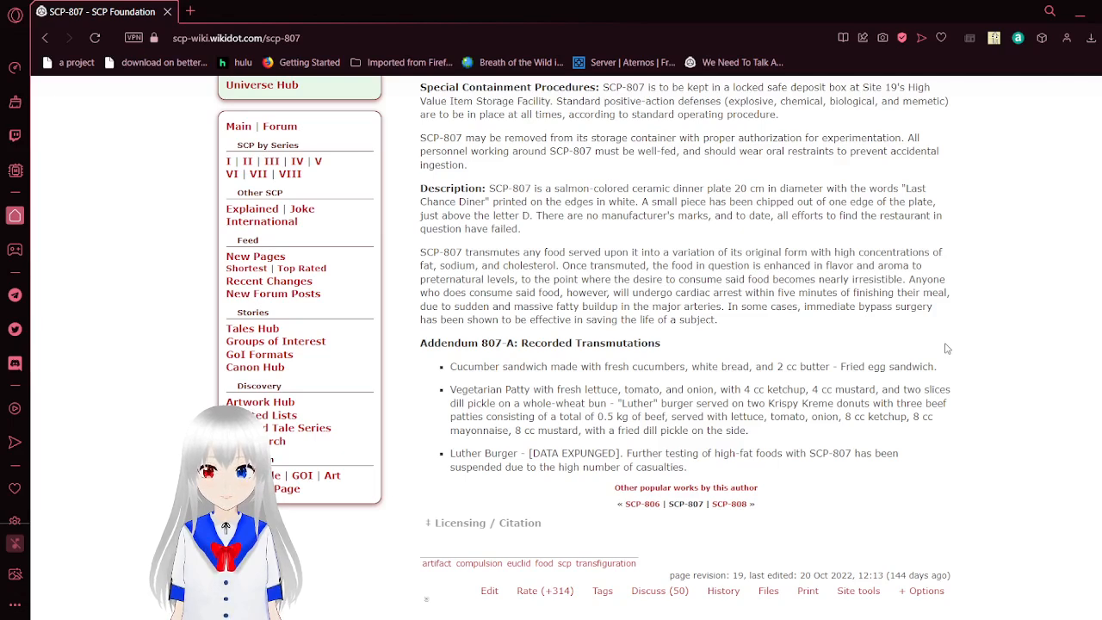
pyautogui.moveTo(1010, 261)
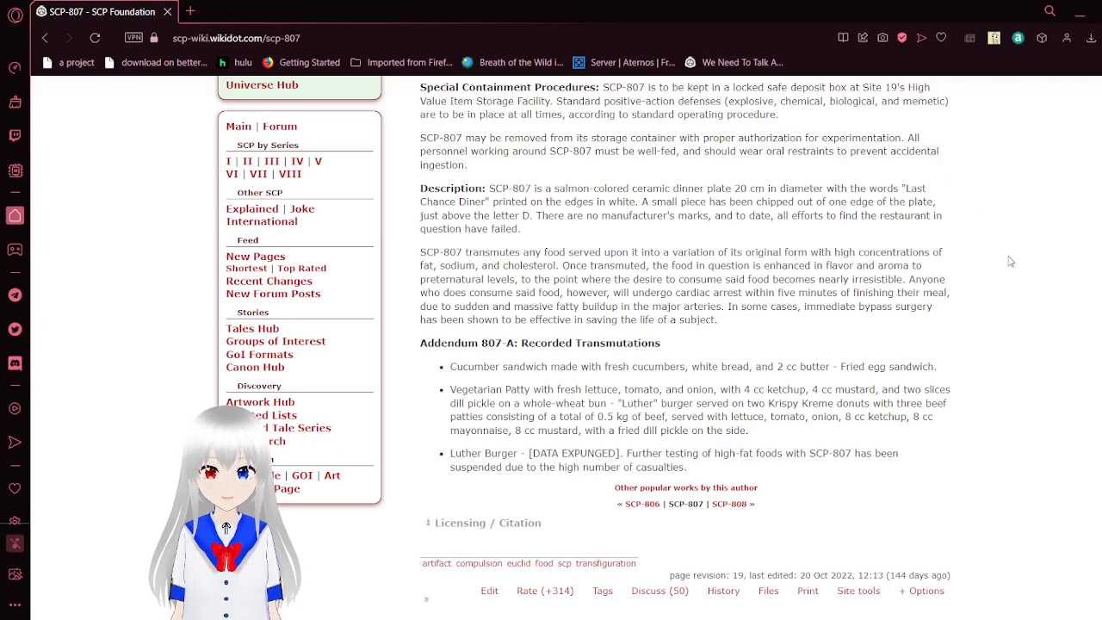
pyautogui.scroll(-3)
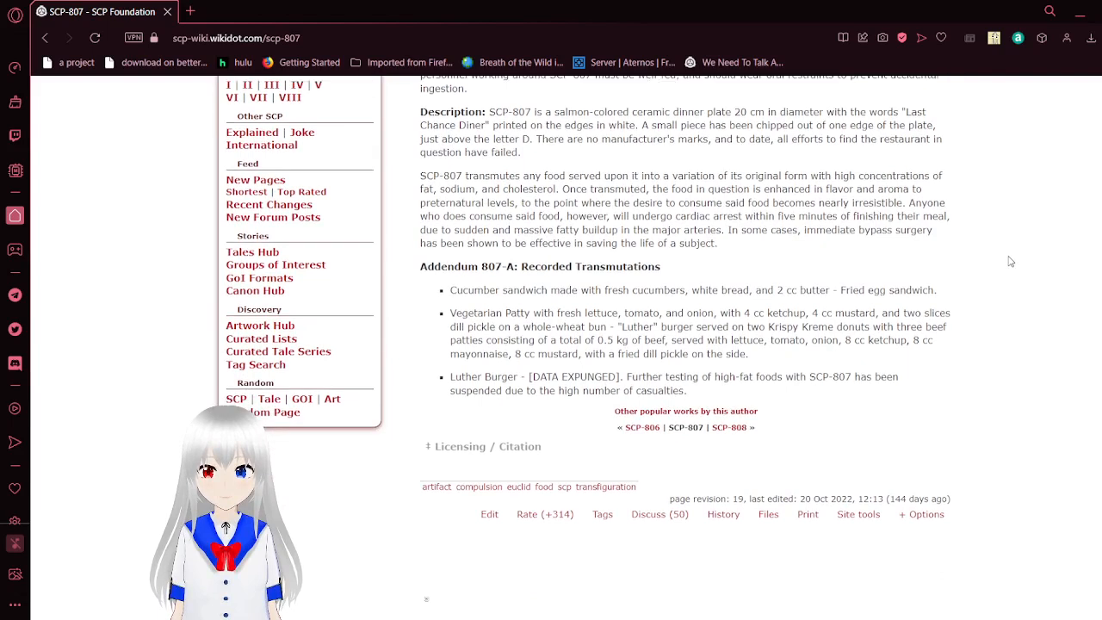
pyautogui.scroll(-3)
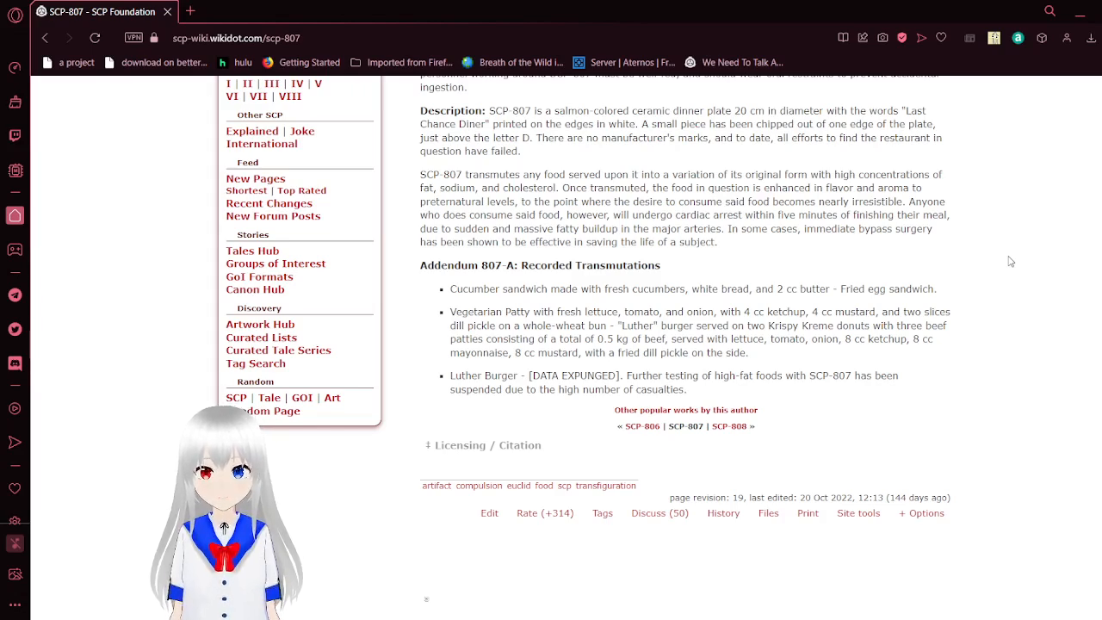
pyautogui.scroll(-3)
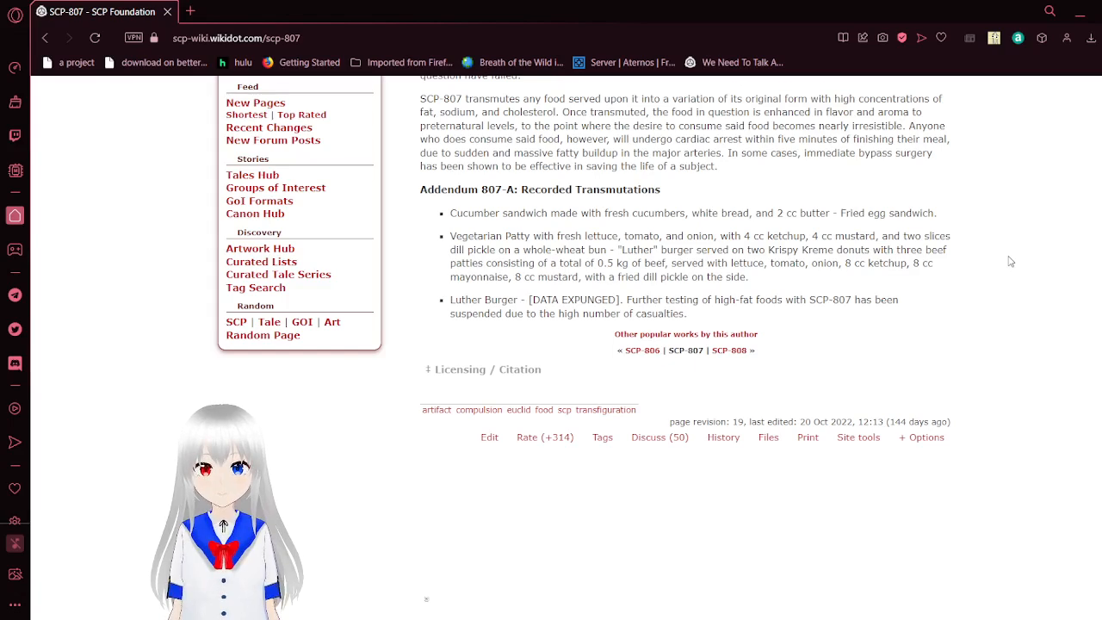
pyautogui.scroll(-3)
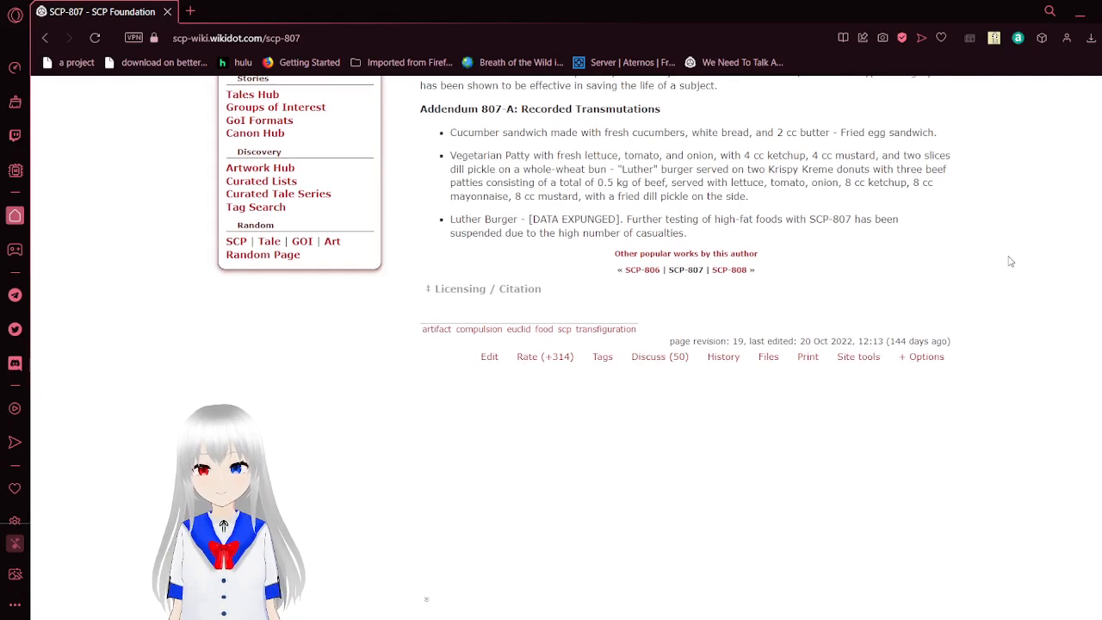
pyautogui.scroll(-3)
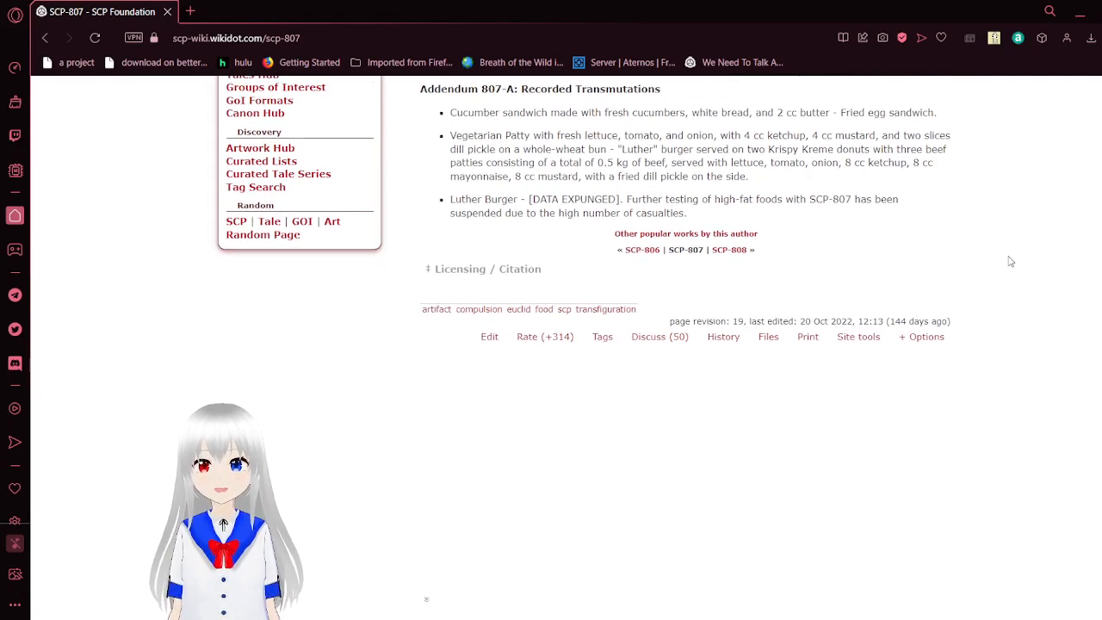